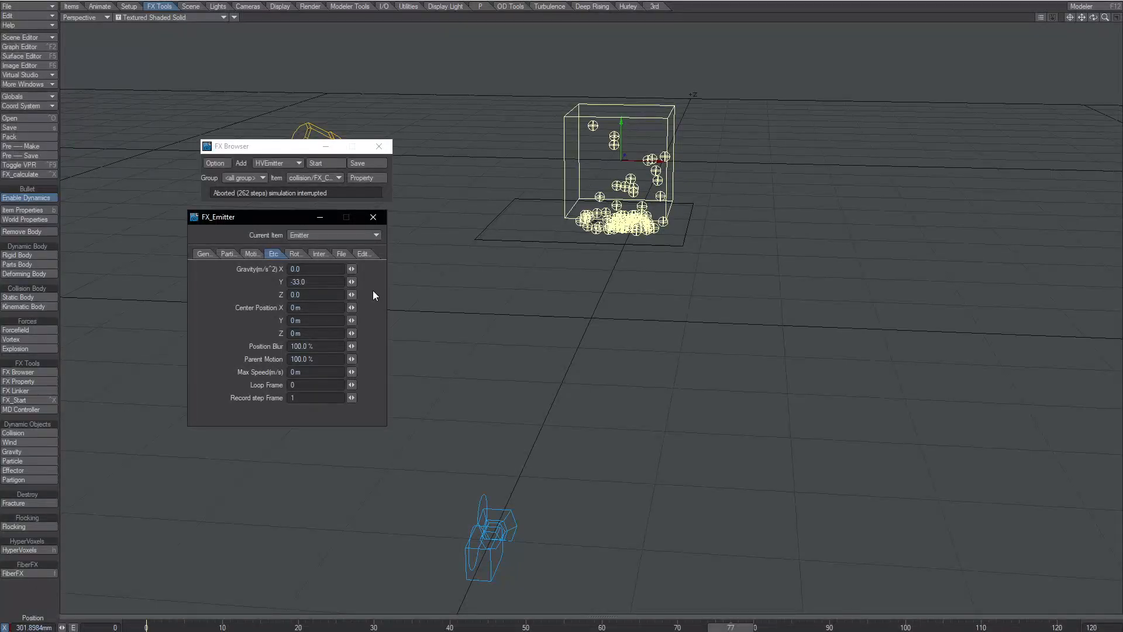
pyautogui.moveTo(371, 297)
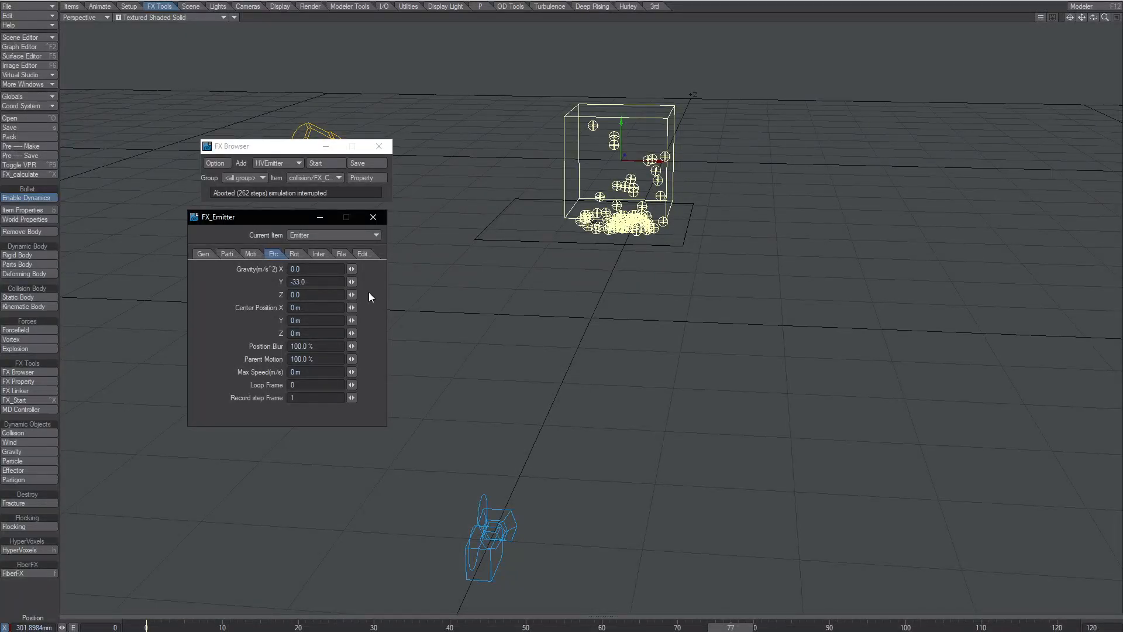
pyautogui.moveTo(373, 285)
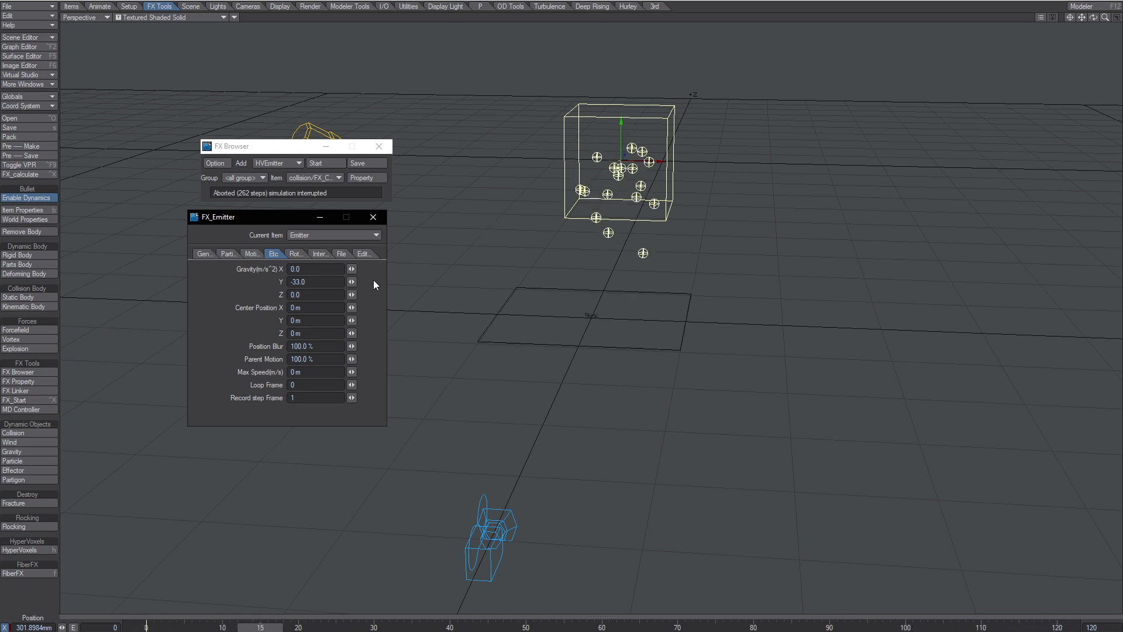
# - Set the emitter's particle resistance to 1.0 and Gravity Y to -9.0
pyautogui.click(677, 626)
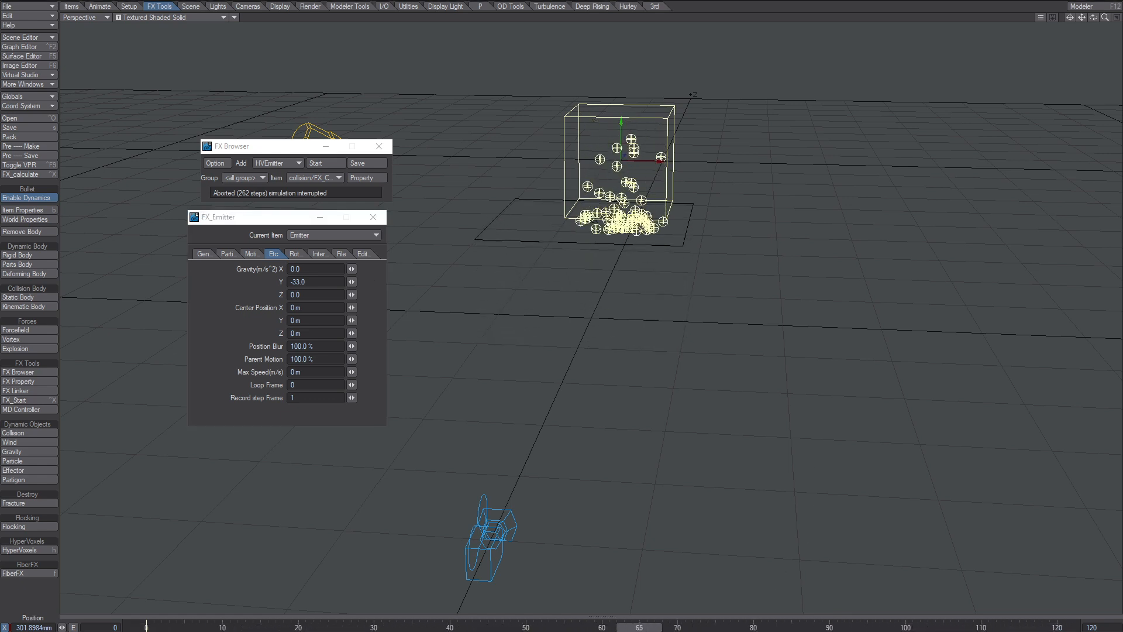
pyautogui.click(708, 626)
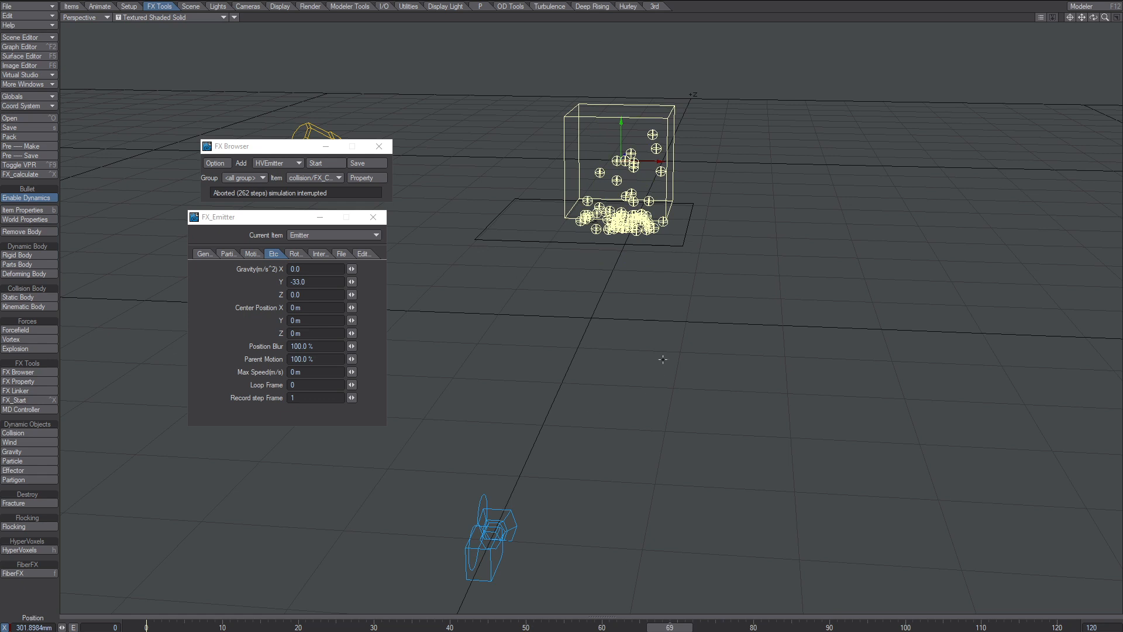
pyautogui.moveTo(577, 310)
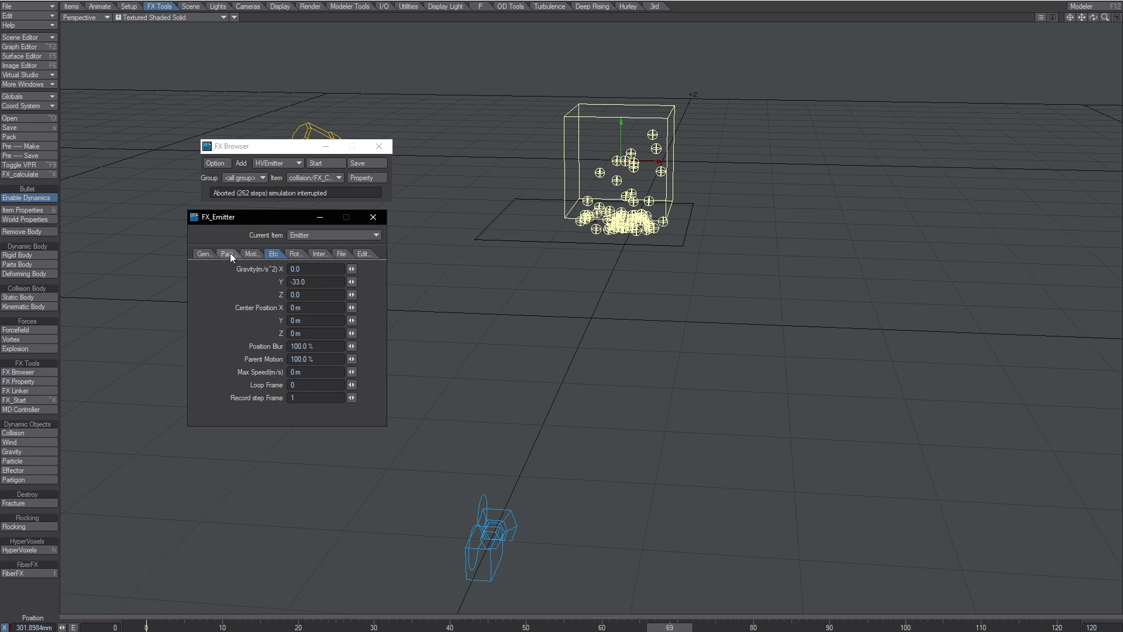
pyautogui.click(229, 253)
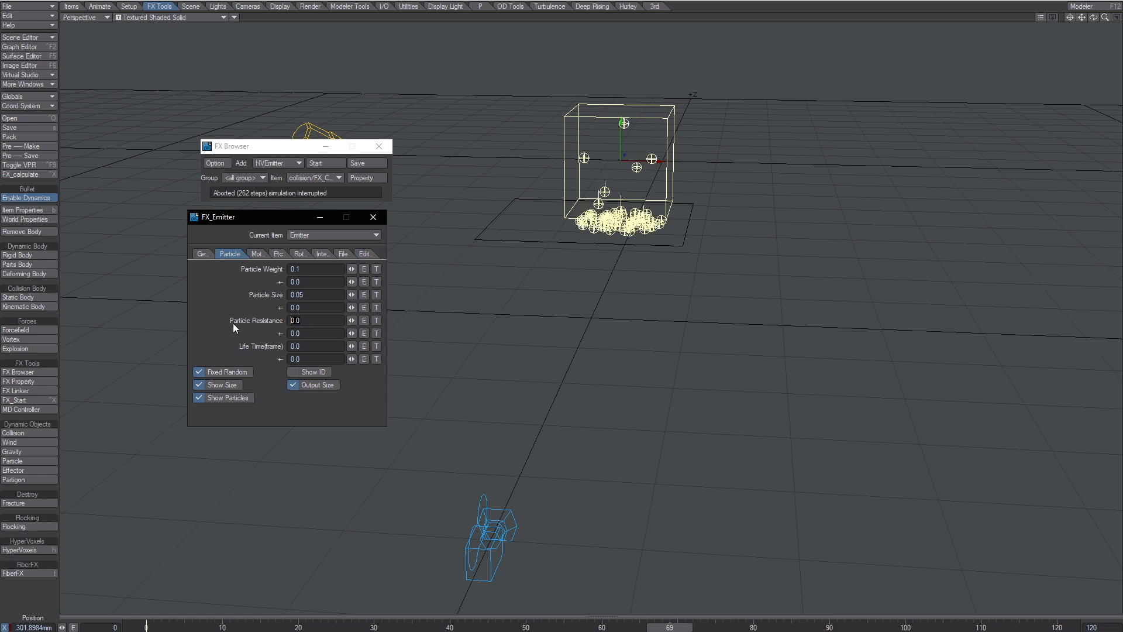
pyautogui.moveTo(254, 331)
pyautogui.write('1')
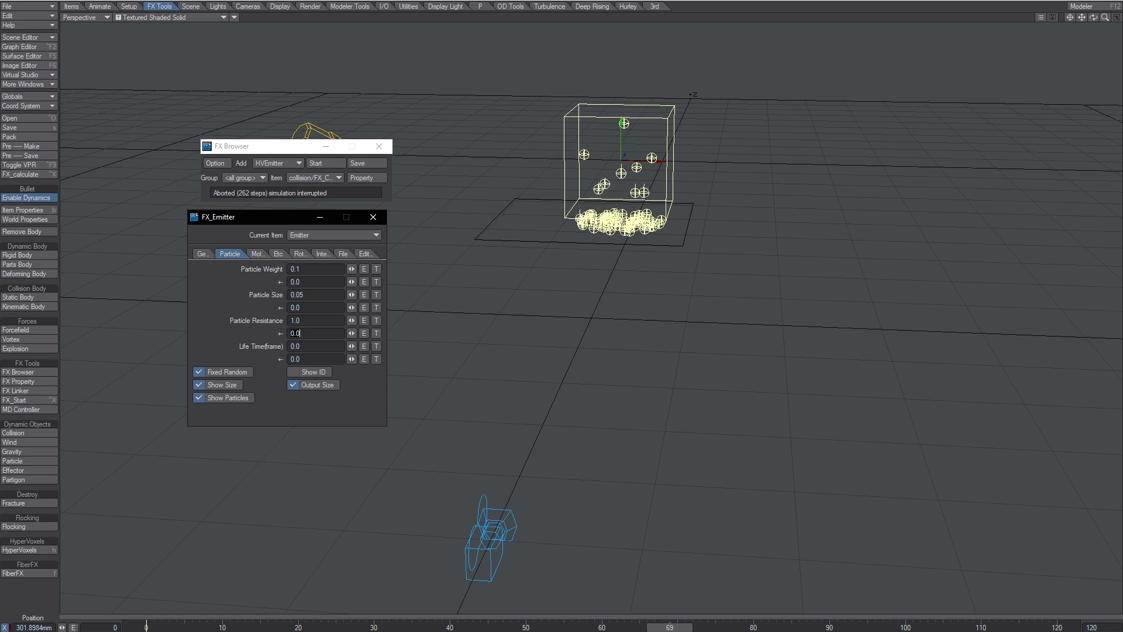
pyautogui.click(274, 252)
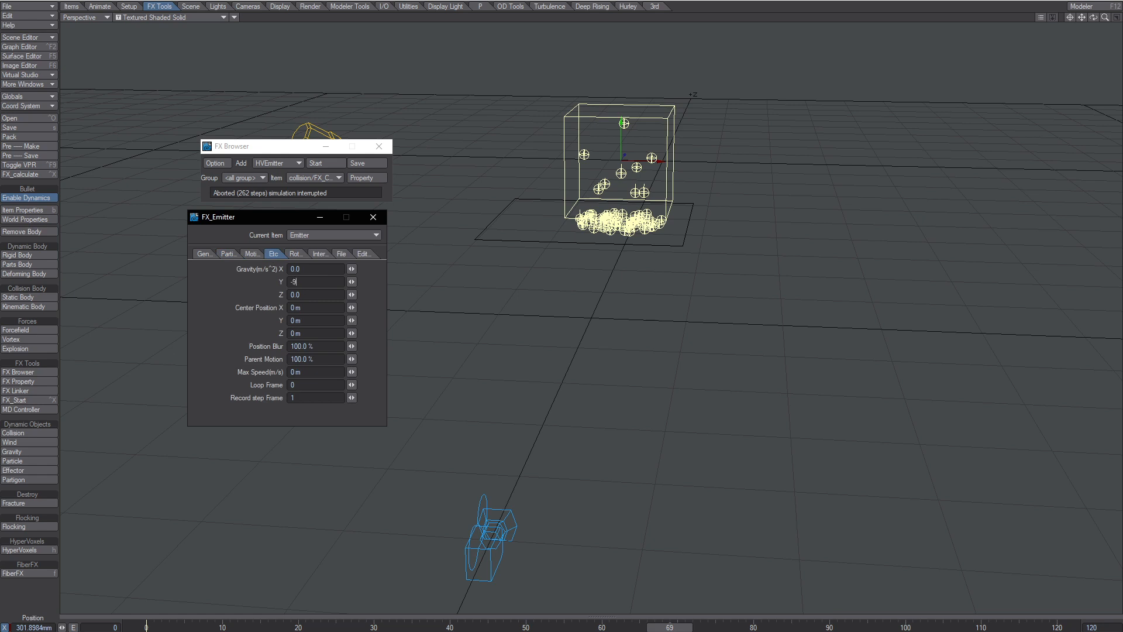
pyautogui.write('-9.0')
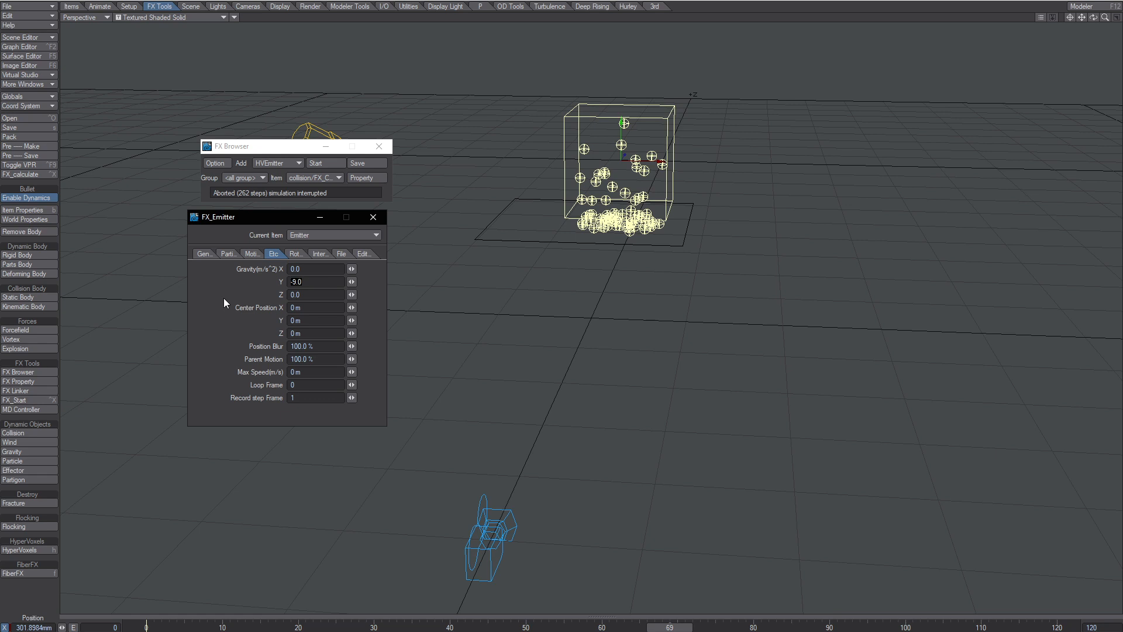
pyautogui.moveTo(325, 167)
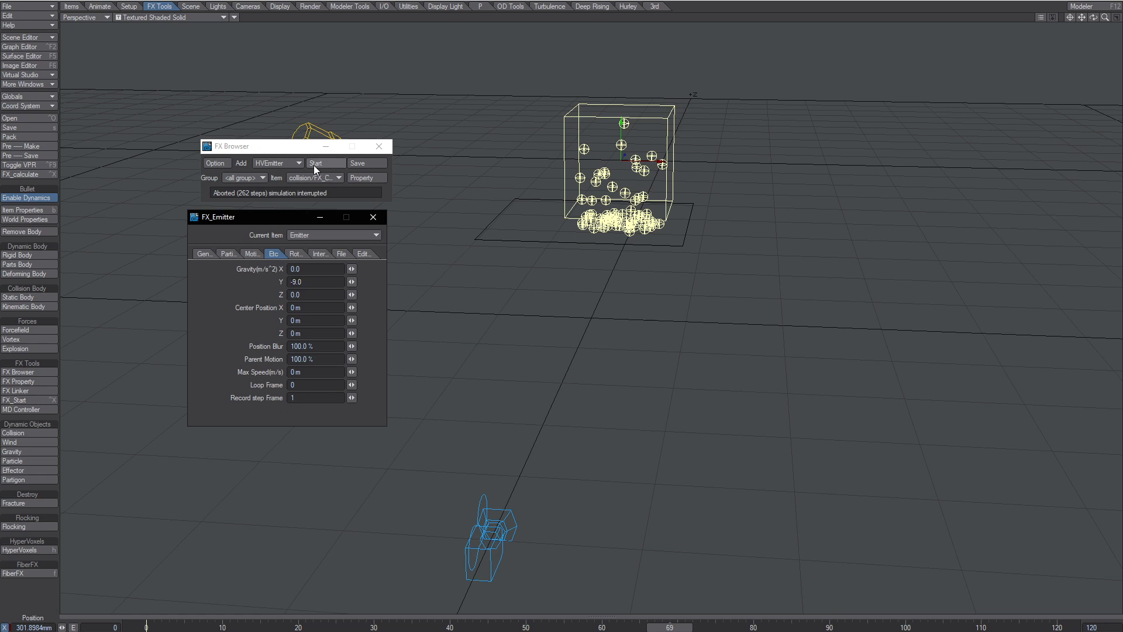
# - Rerun the particle simulation twice, checking particle resistance between runs
pyautogui.click(326, 162)
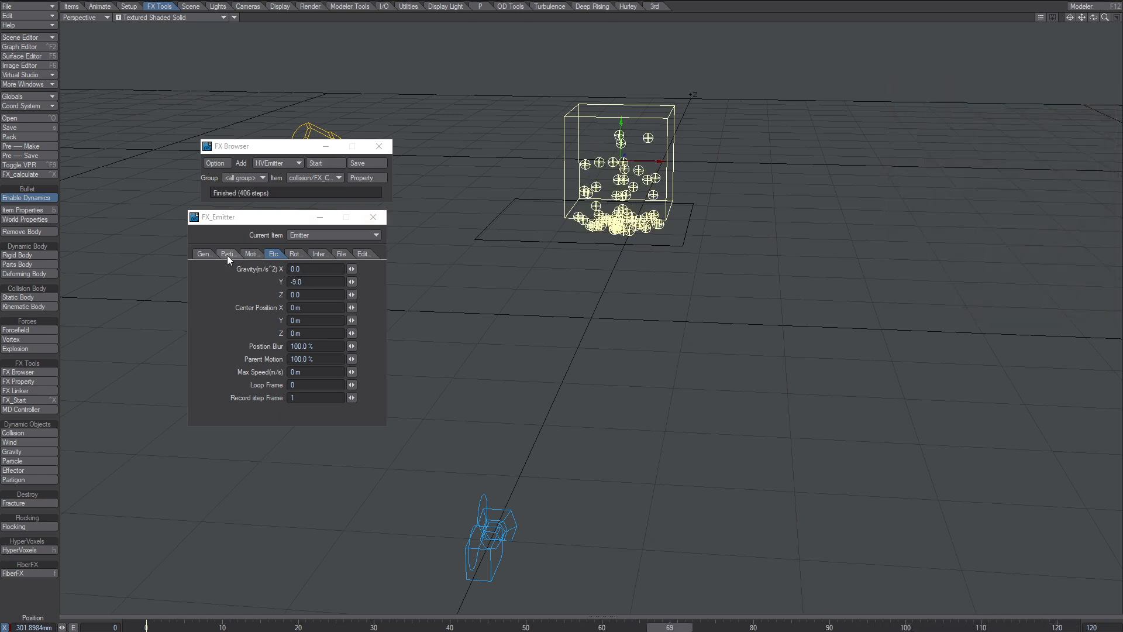
pyautogui.click(228, 253)
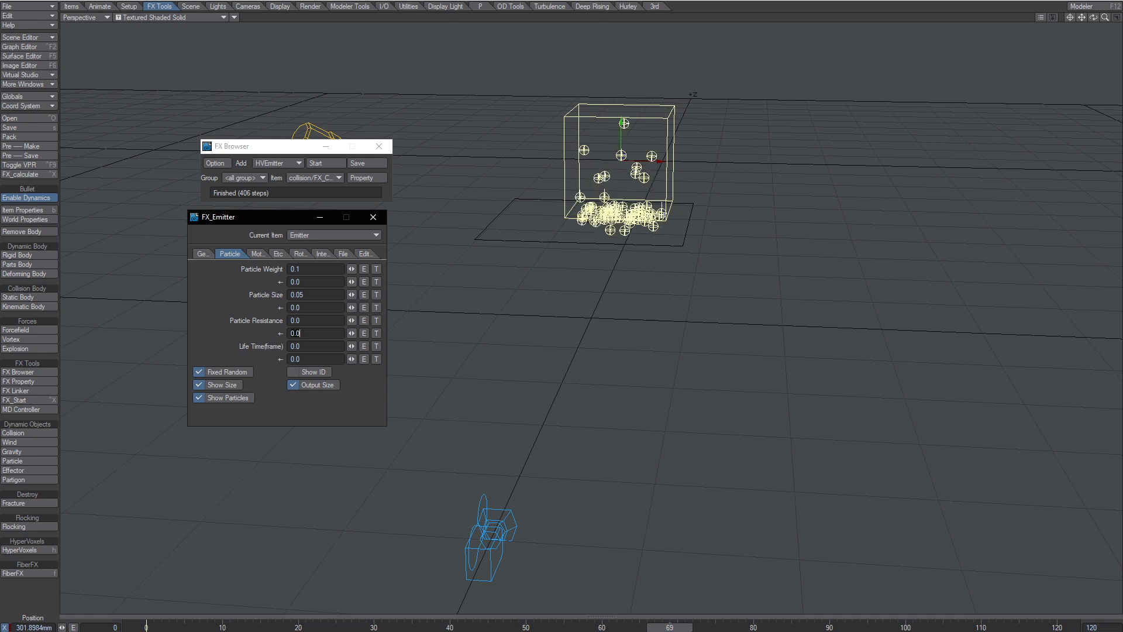
pyautogui.click(324, 162)
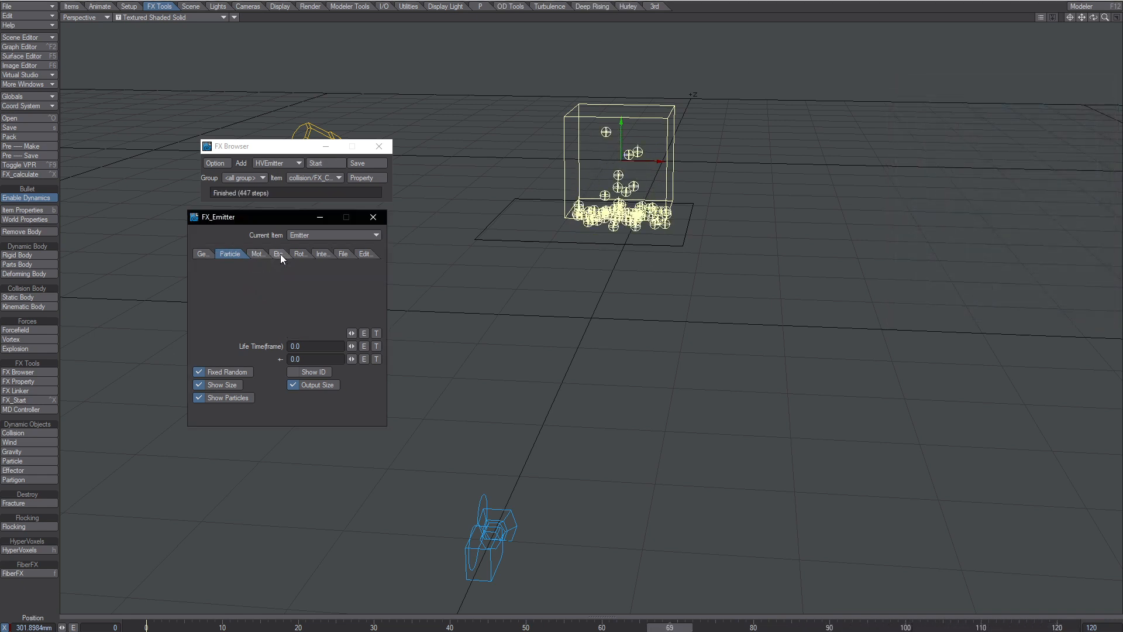
# - Set the emitter's starting Velocity X, Y and Z to 0 m
pyautogui.click(274, 253)
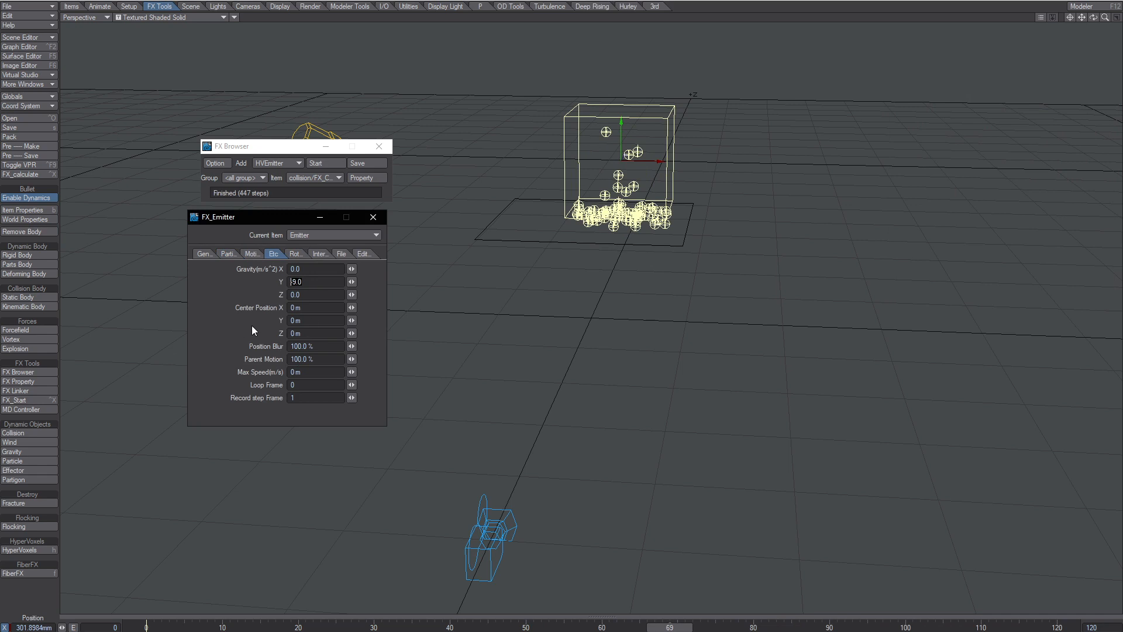
pyautogui.click(251, 253)
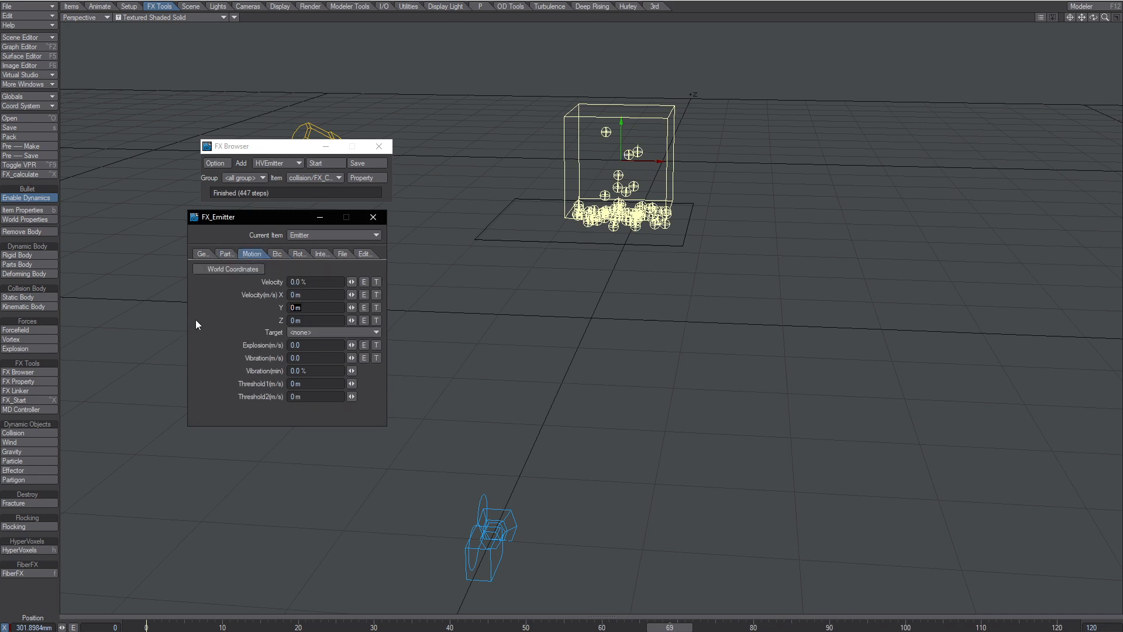
pyautogui.moveTo(235, 322)
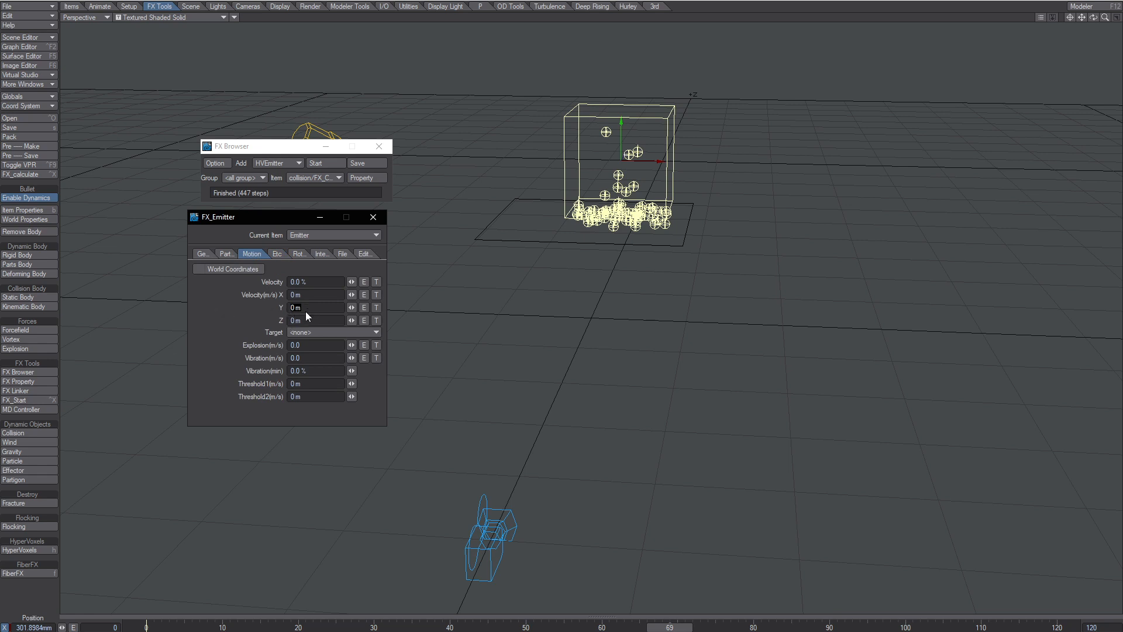
pyautogui.click(308, 307)
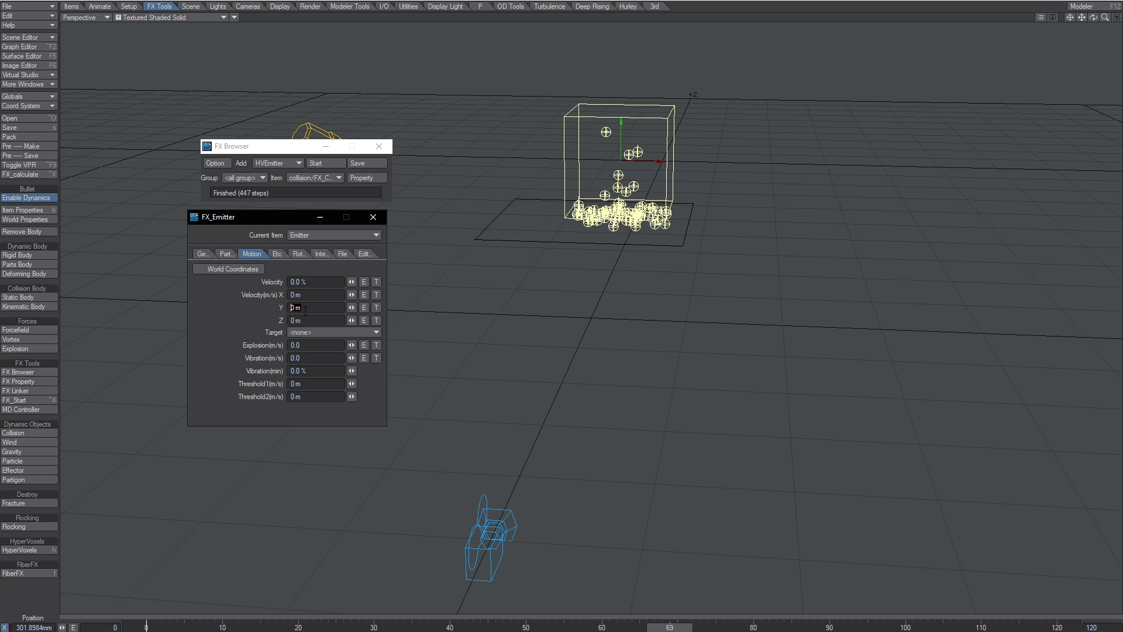
pyautogui.moveTo(210, 318)
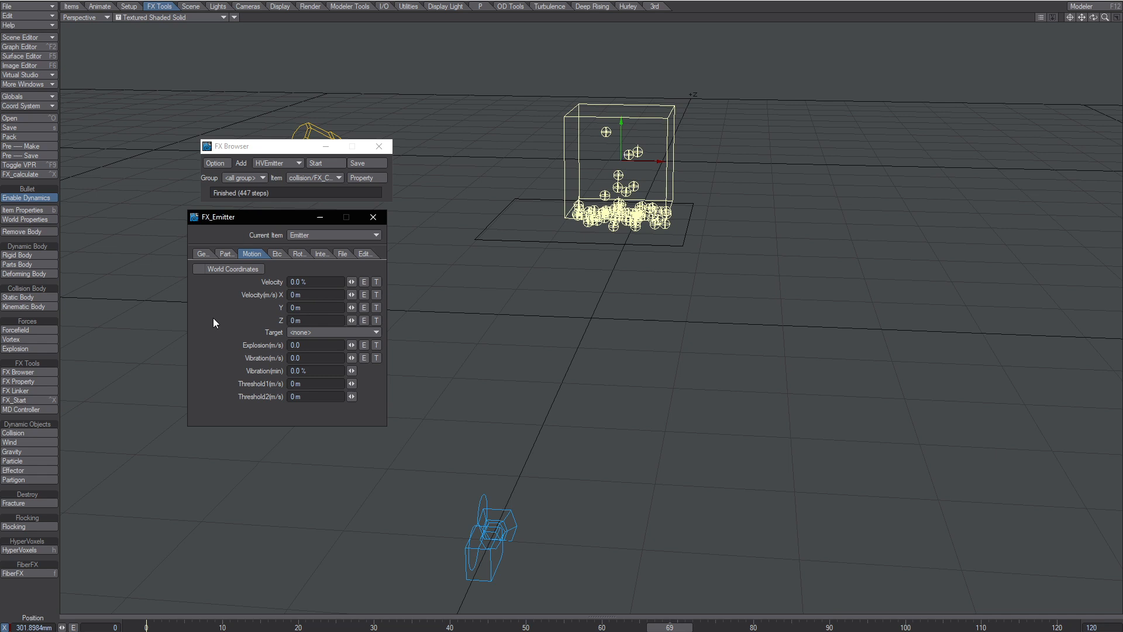
pyautogui.moveTo(217, 310)
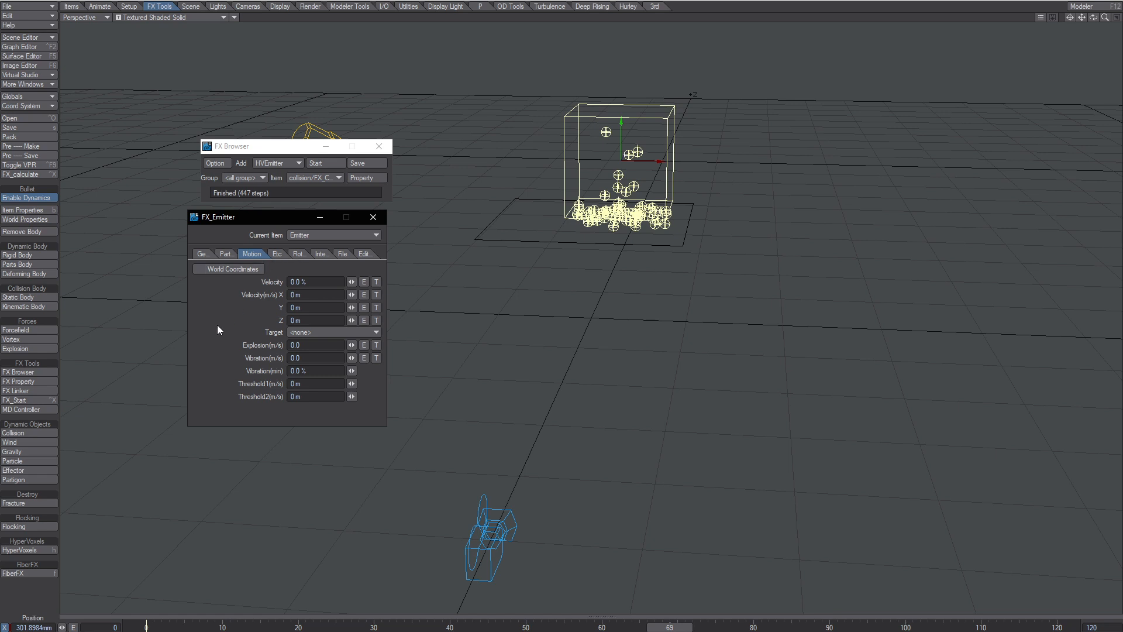
# - Set Gravity Y to -33.0 and particle resistance to 3.0, then rerun
pyautogui.click(274, 253)
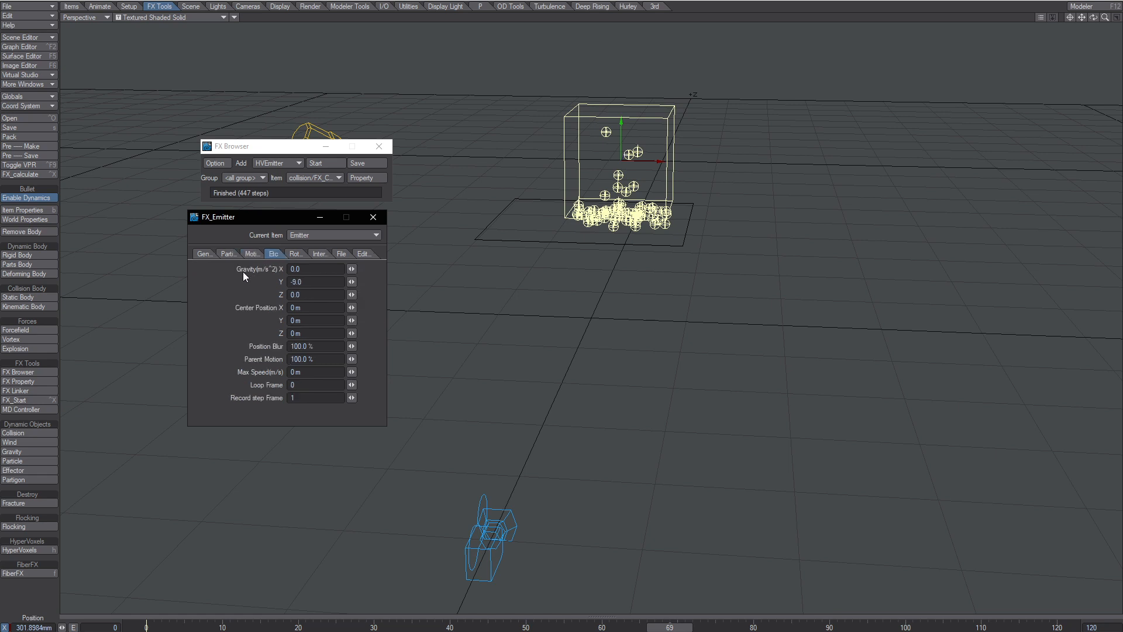
pyautogui.moveTo(262, 270)
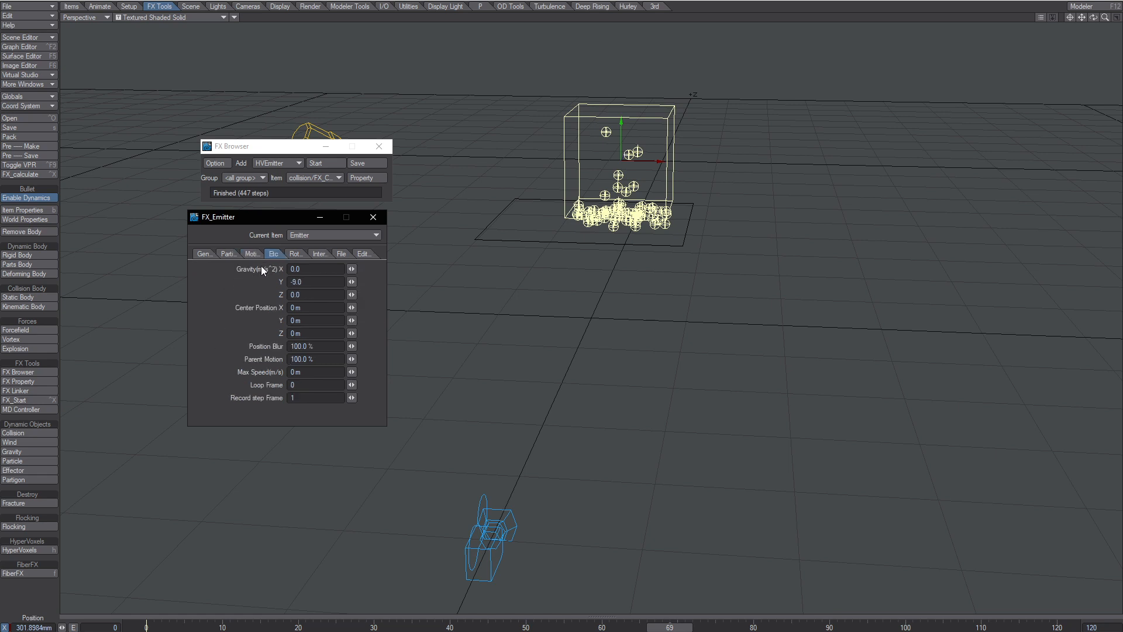
pyautogui.click(315, 282)
pyautogui.write('-33')
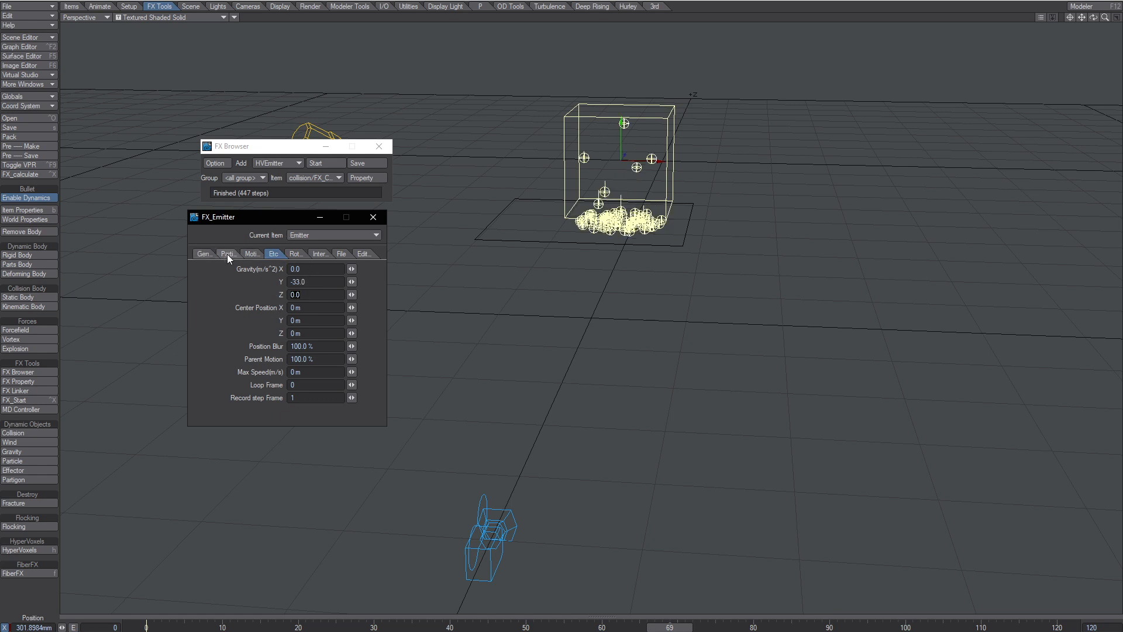
pyautogui.click(229, 253)
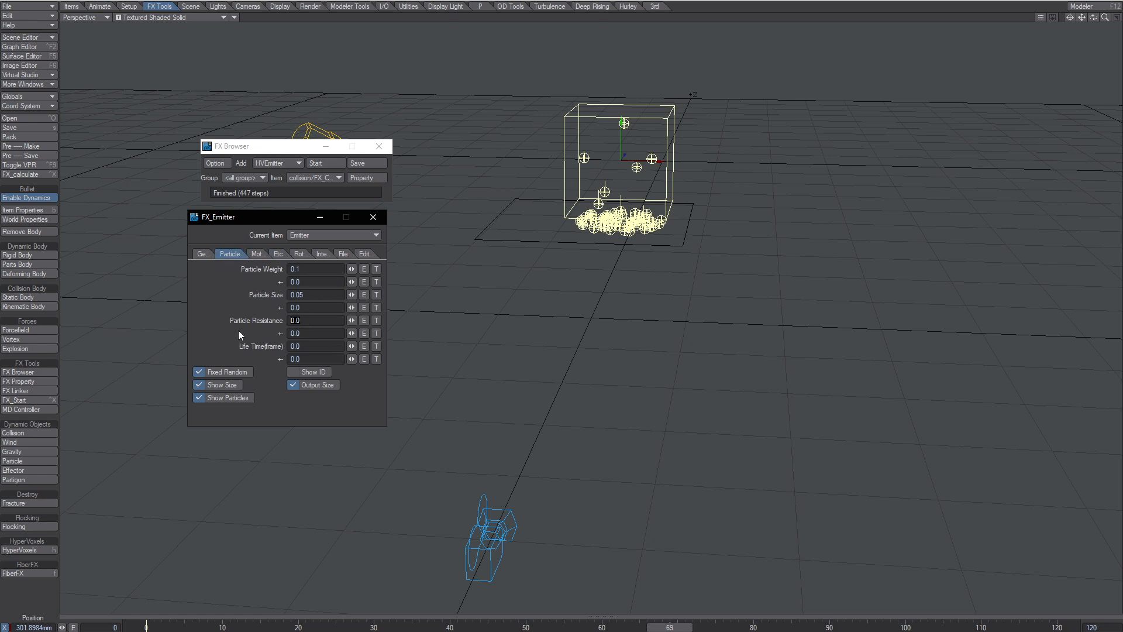
pyautogui.write('3.0')
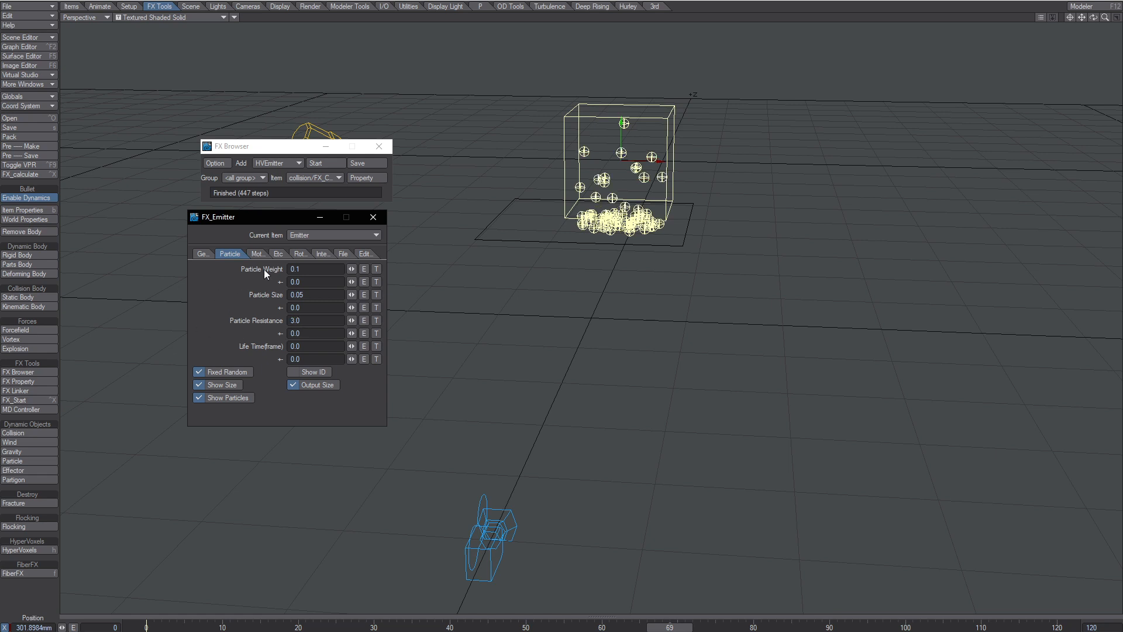
pyautogui.click(324, 163)
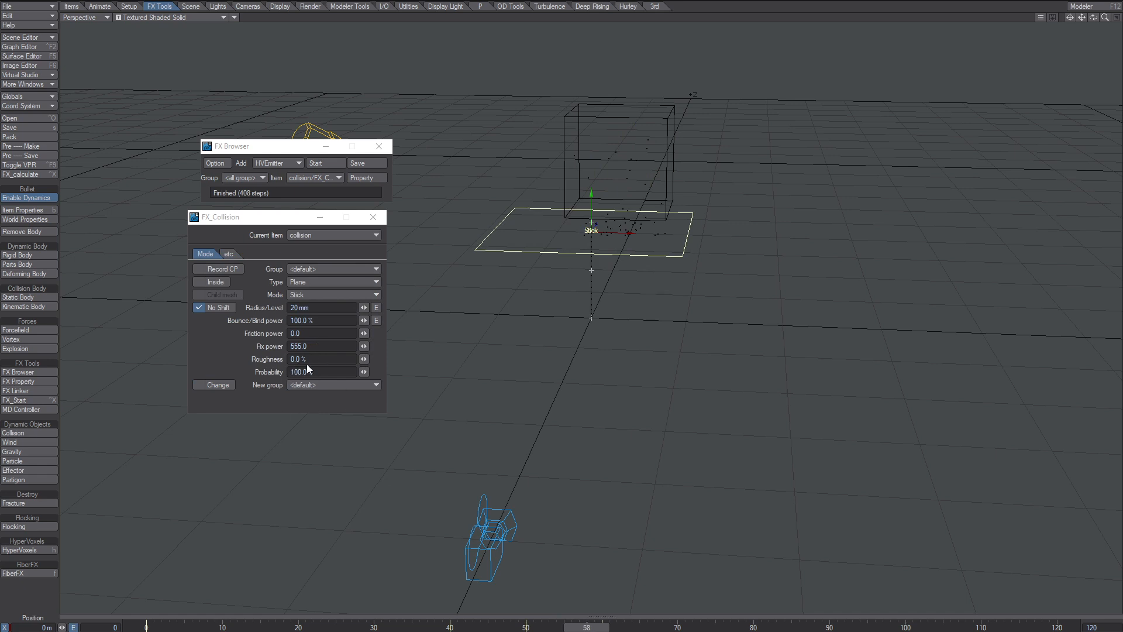
pyautogui.moveTo(545, 583)
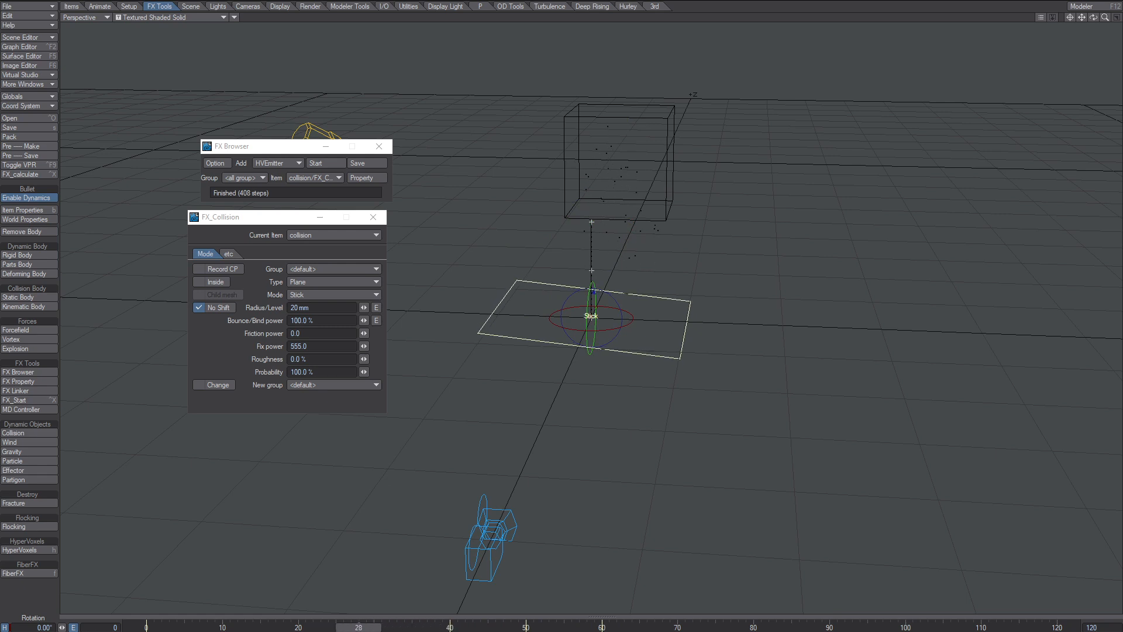
# - Recalculate the simulation with the lowered Stick collision plane, finishing at 405 steps
pyautogui.click(325, 162)
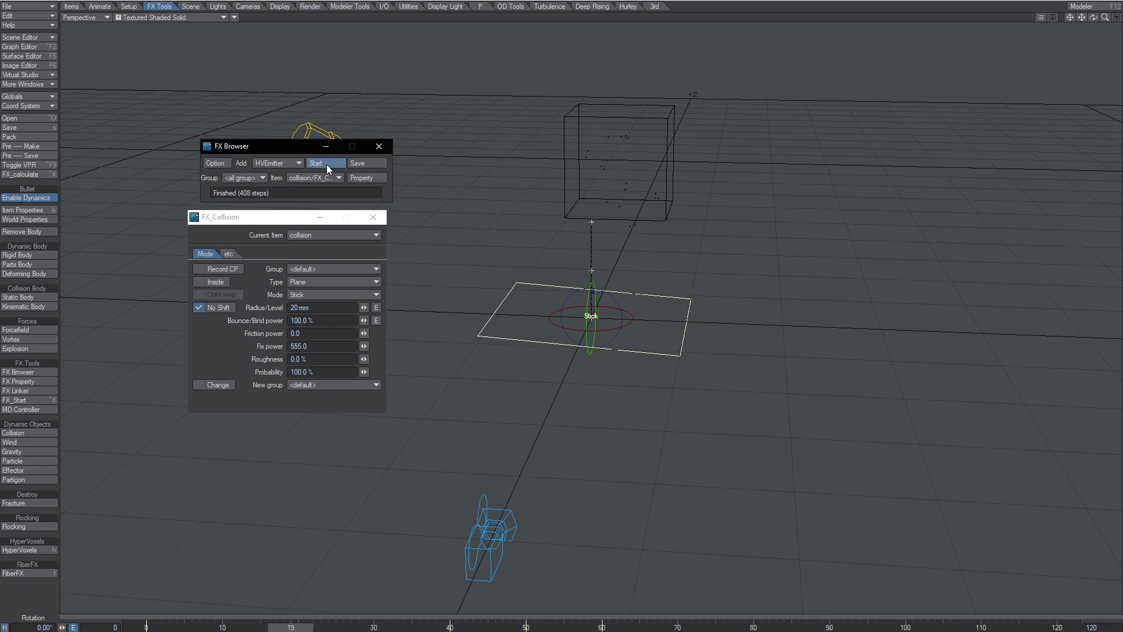
pyautogui.click(326, 163)
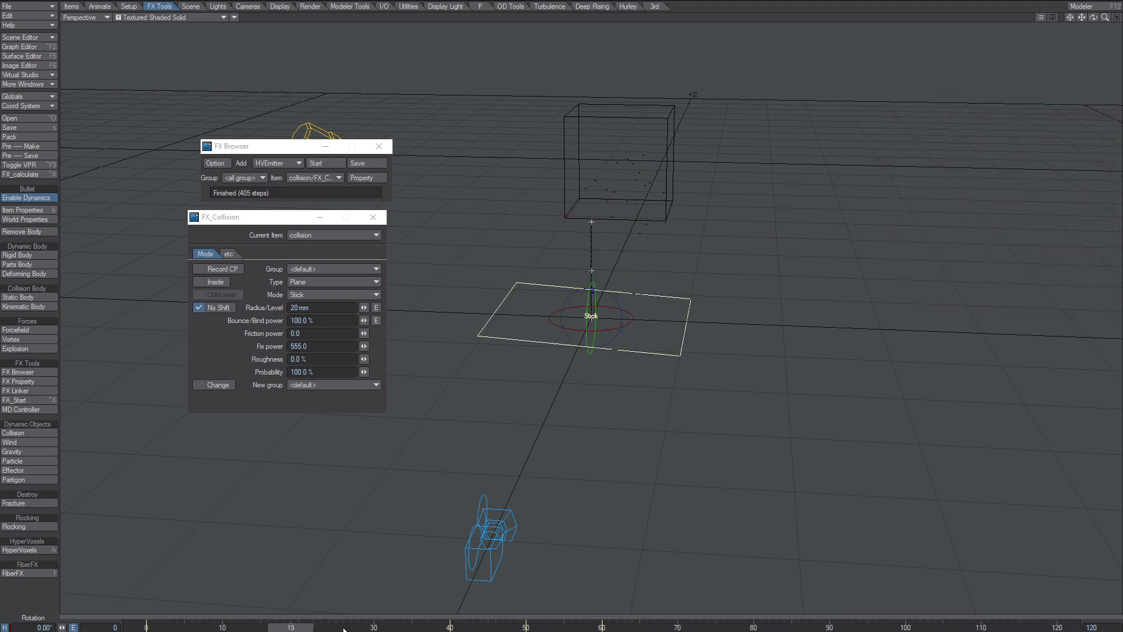
pyautogui.moveTo(602, 335)
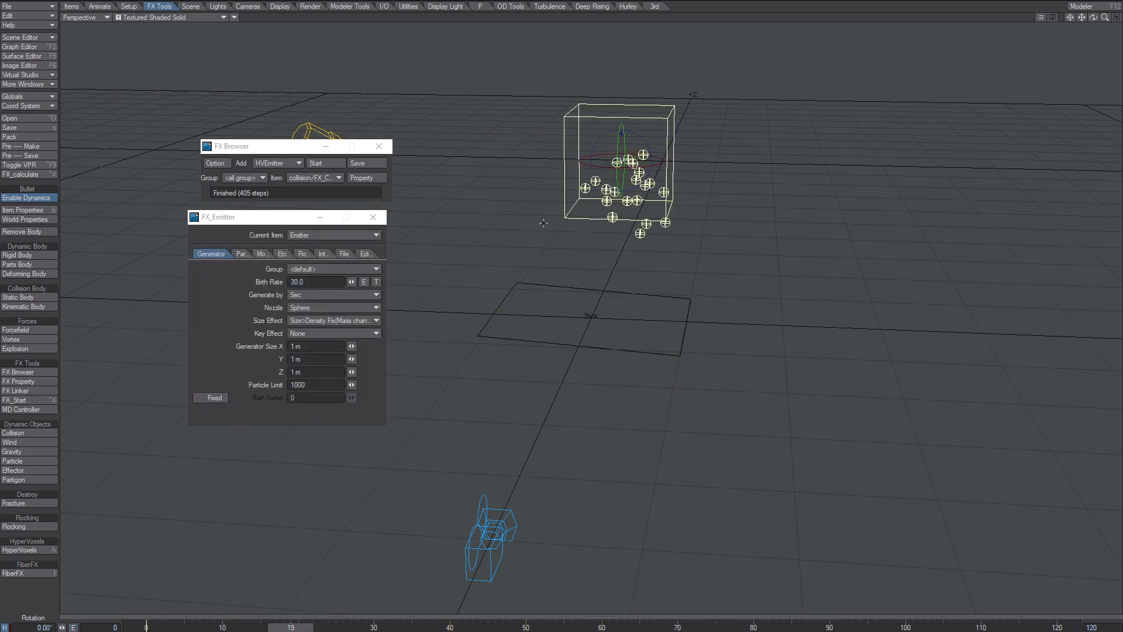
# - Check the emitter's gravity, then its particle properties showing resistance 3.0
pyautogui.click(325, 163)
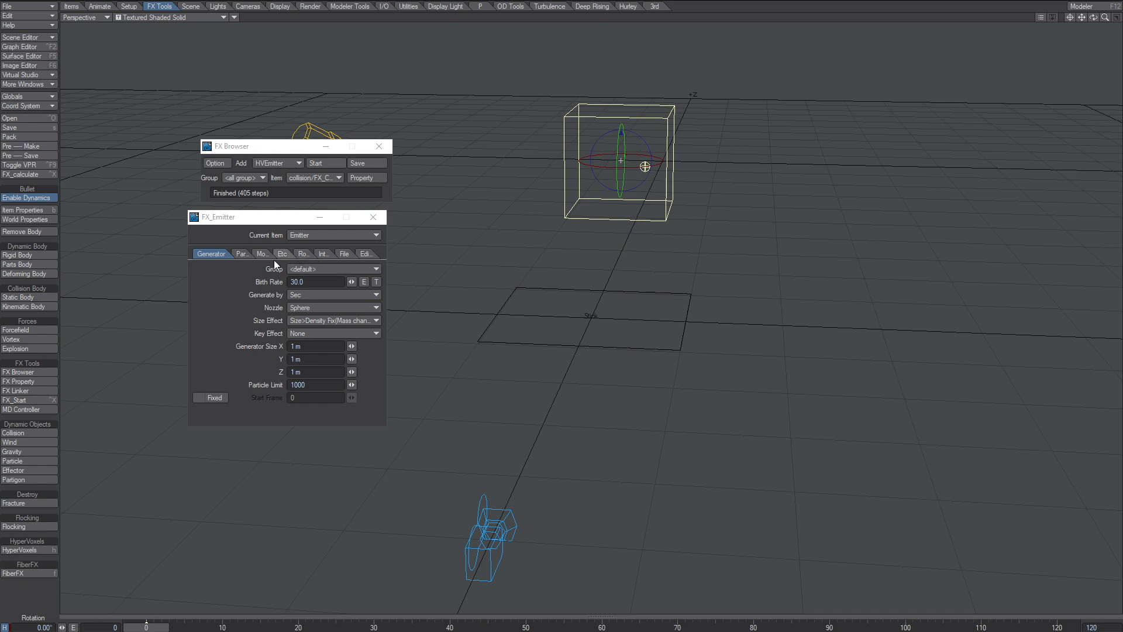
pyautogui.click(282, 254)
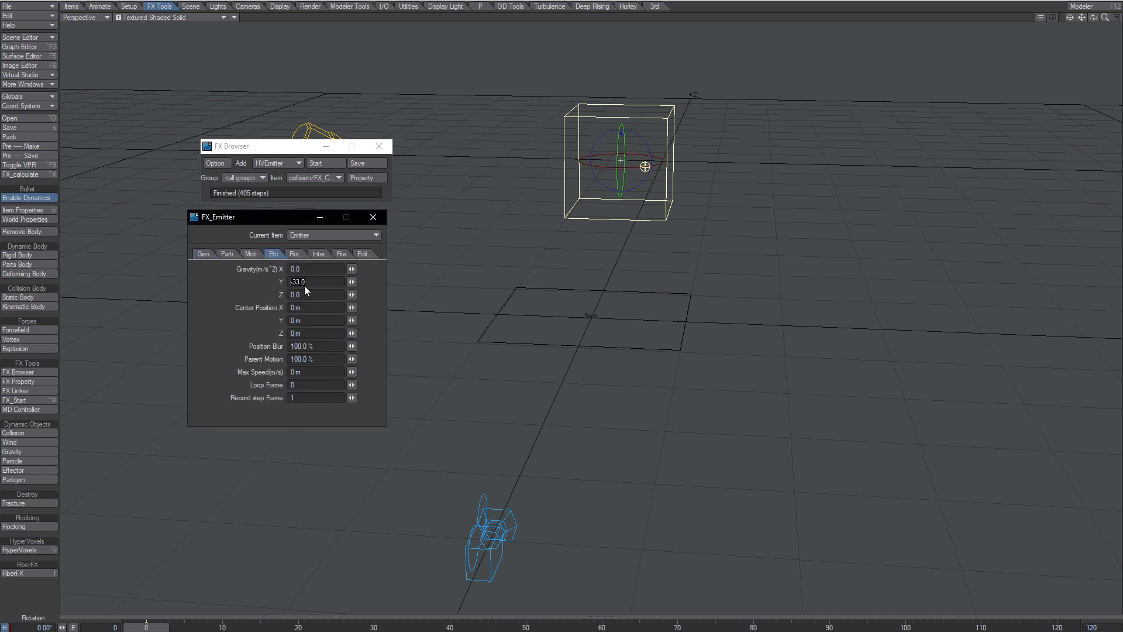
pyautogui.click(229, 253)
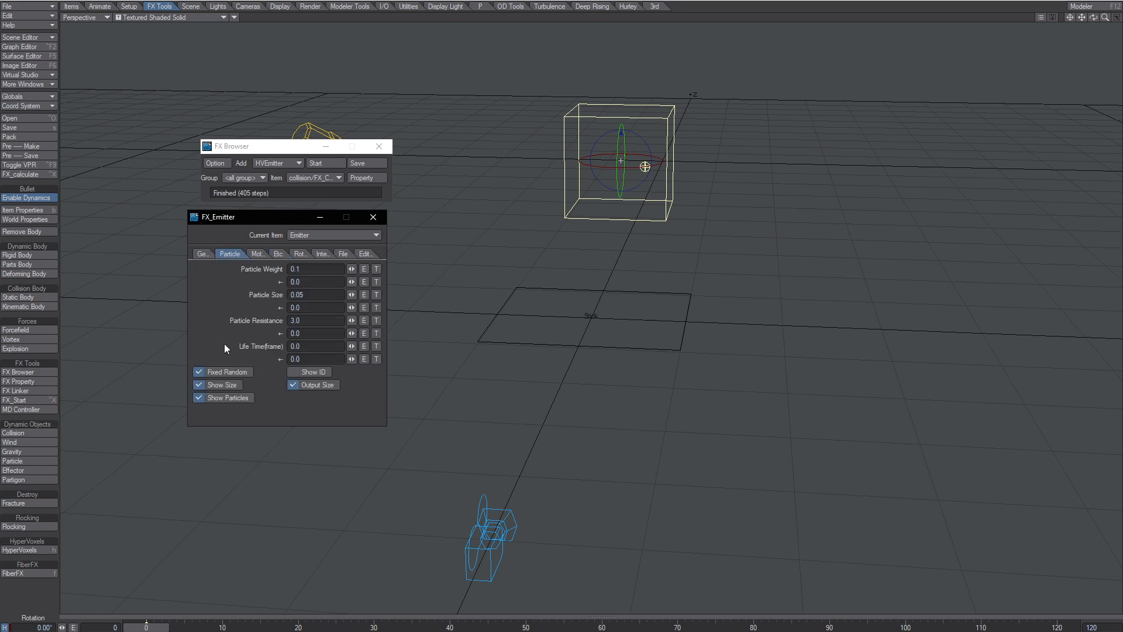